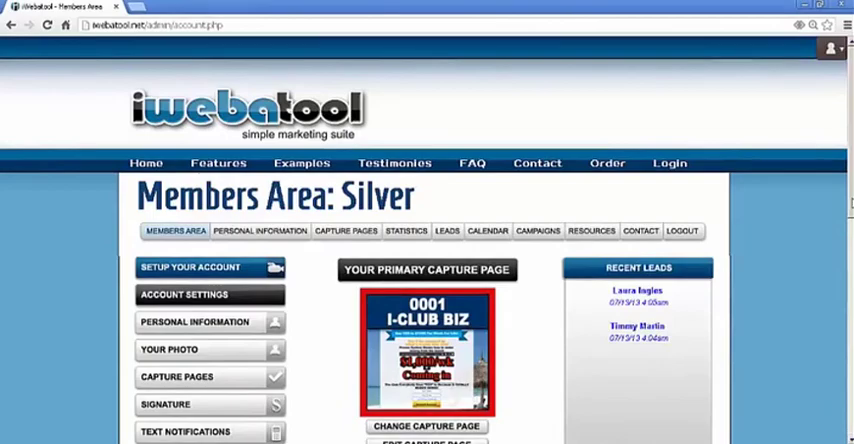
# Step: Bring up the Update Personal Info form from Account Settings and review the NOT DISPLAYED notice
pyautogui.scroll(-3)
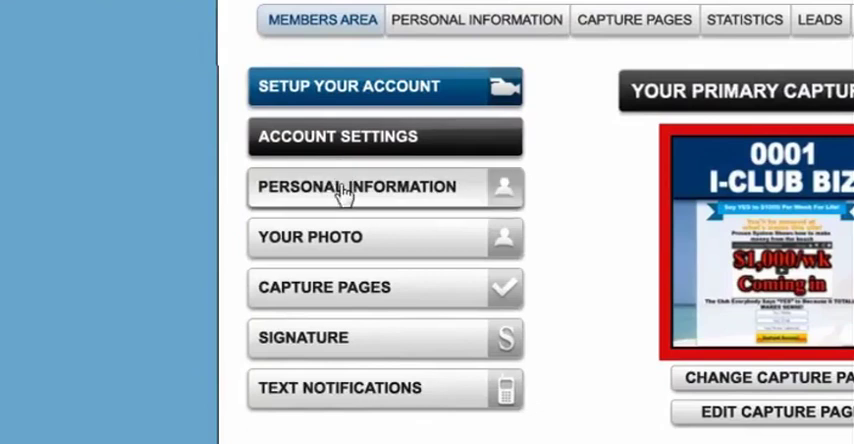
pyautogui.click(356, 188)
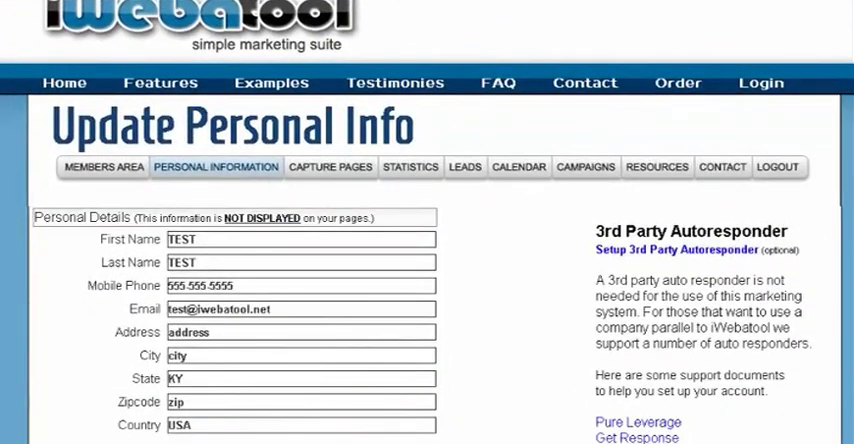
pyautogui.scroll(-3)
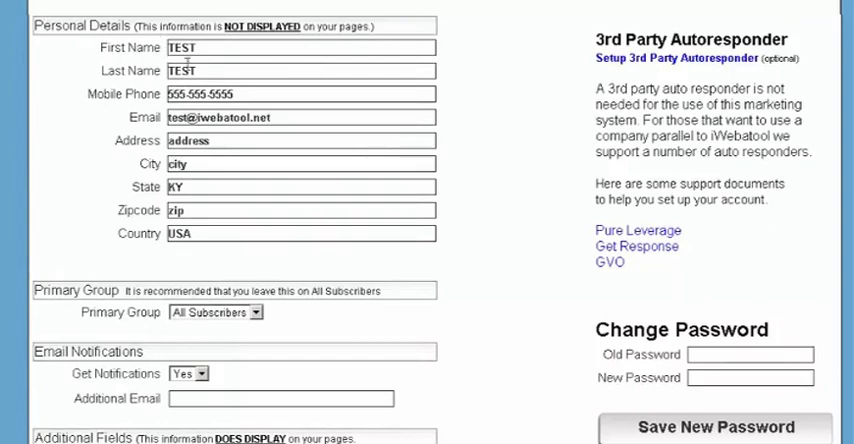
pyautogui.doubleClick(262, 26)
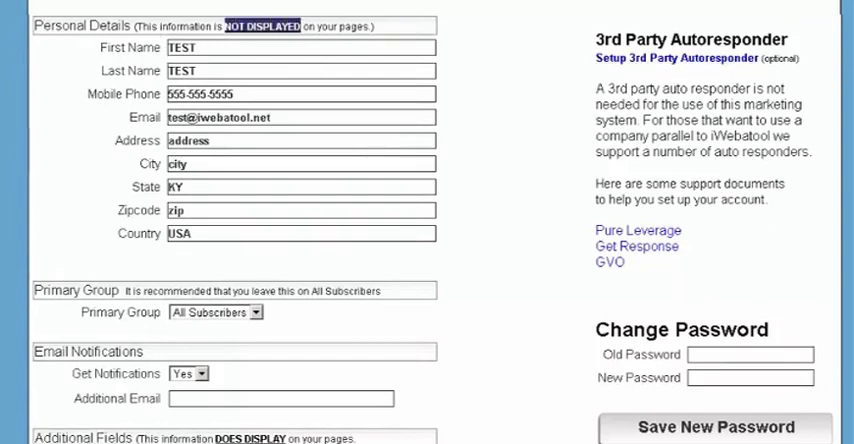
# Step: Leave the Primary Group set to All Subscribers and move down to the Email Notifications section
pyautogui.scroll(-3)
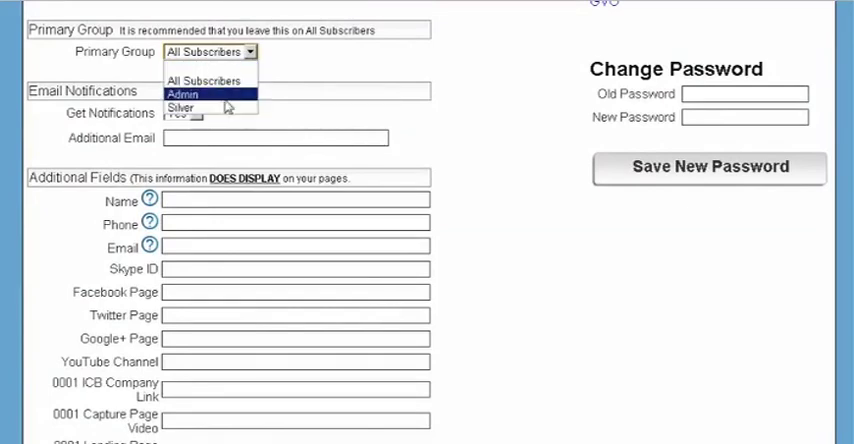
pyautogui.click(210, 52)
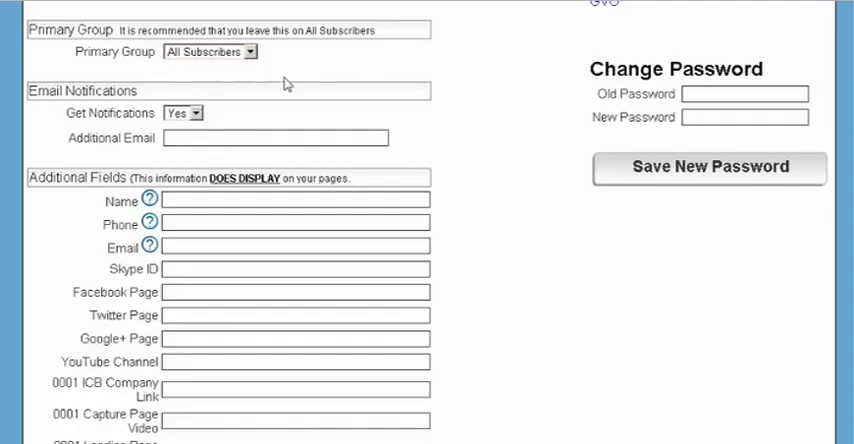
pyautogui.moveTo(140, 96)
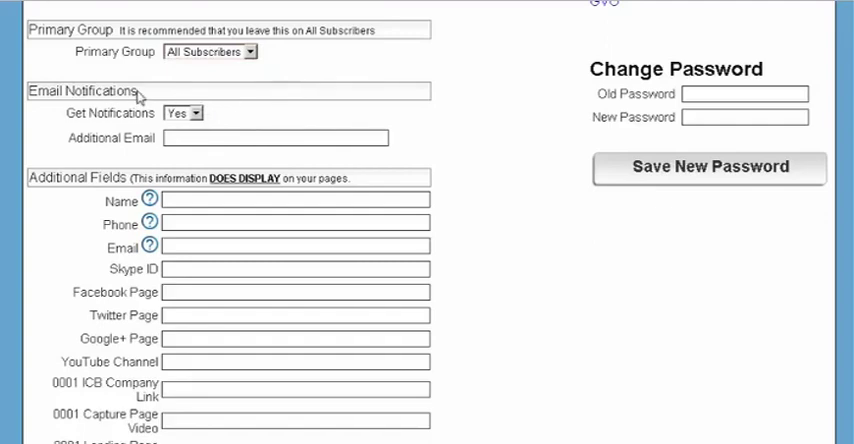
pyautogui.doubleClick(84, 92)
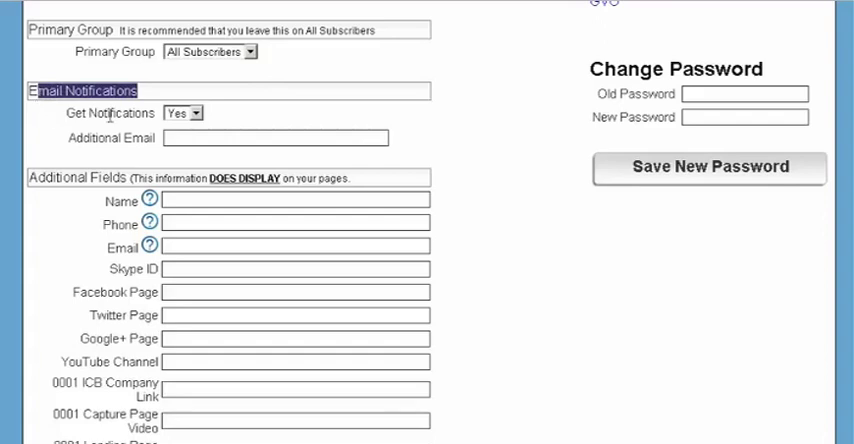
# Step: Enter 'show name' in the public Name field under Additional Fields
pyautogui.click(276, 136)
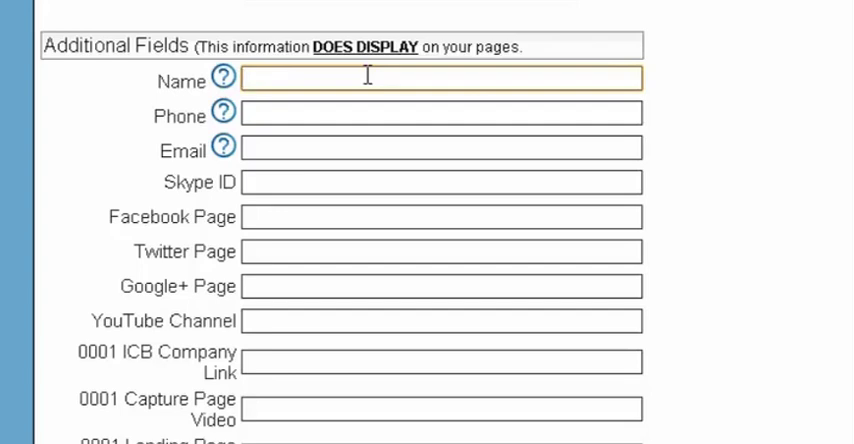
pyautogui.moveTo(360, 114)
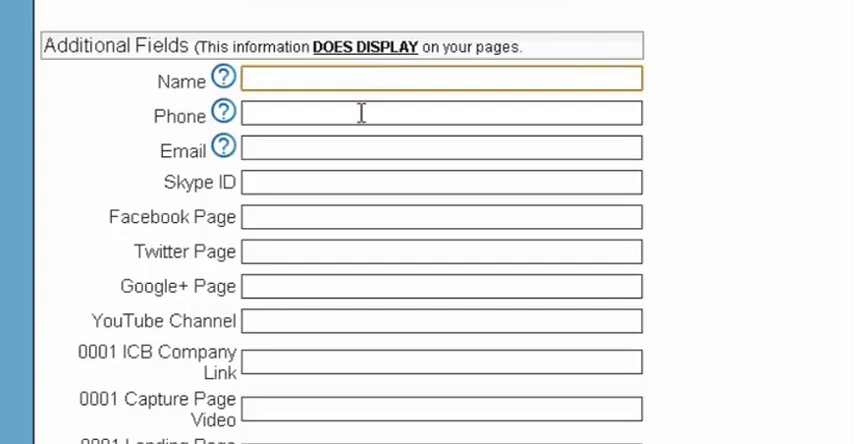
pyautogui.click(440, 114)
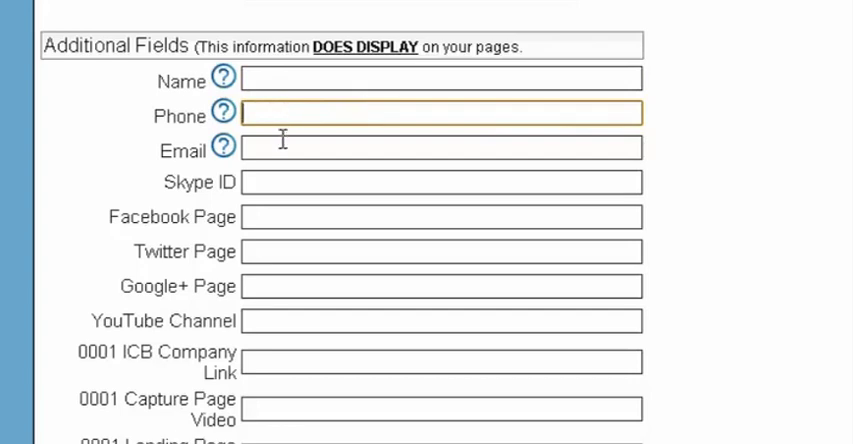
pyautogui.click(440, 148)
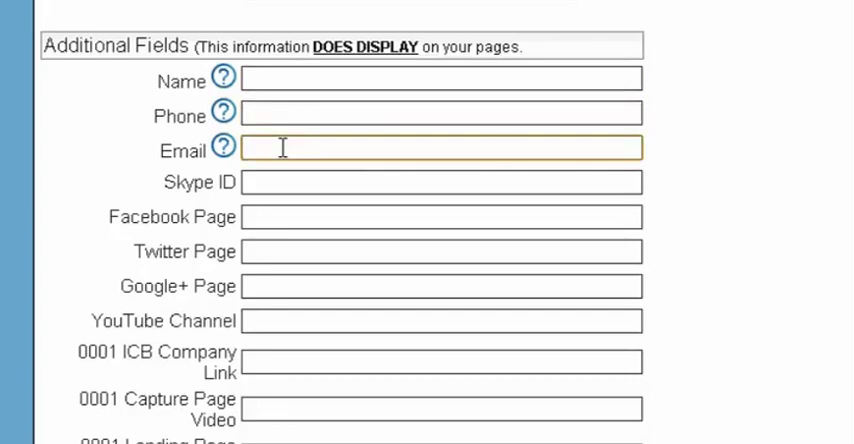
pyautogui.click(440, 80)
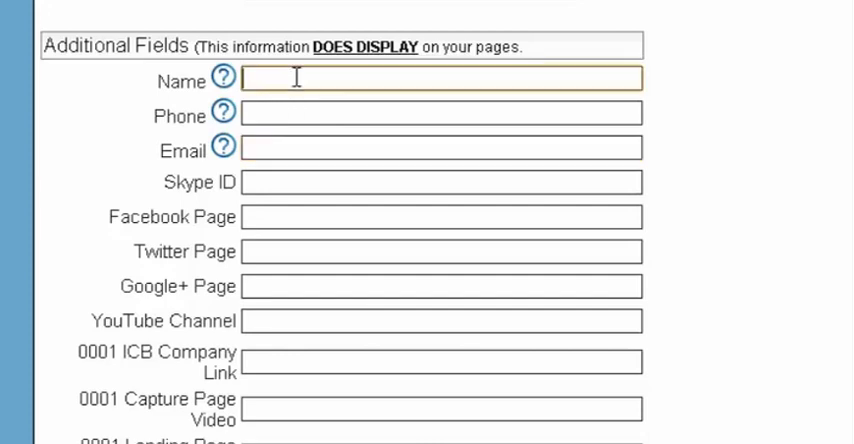
pyautogui.write('show na')
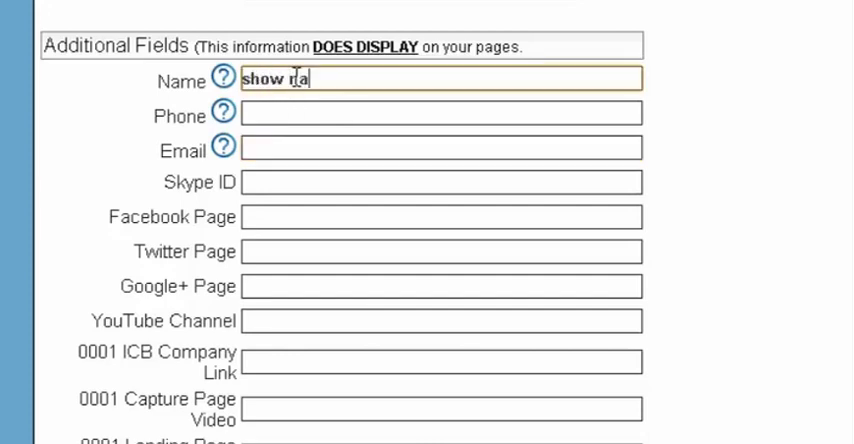
# Step: Enter 'show phone' and 'show email' in the public Phone and Email fields
pyautogui.click(440, 112)
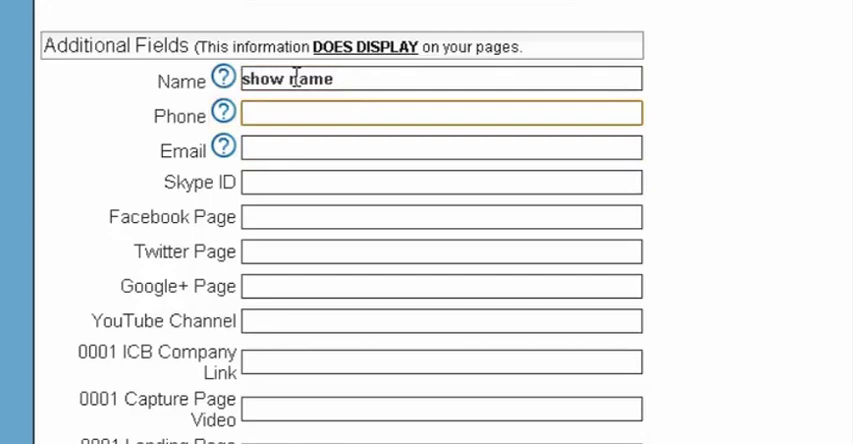
pyautogui.write('show phone')
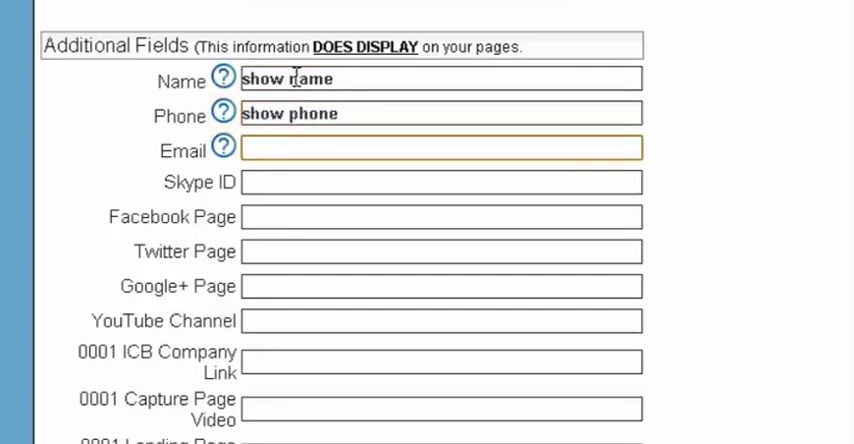
pyautogui.write('show email')
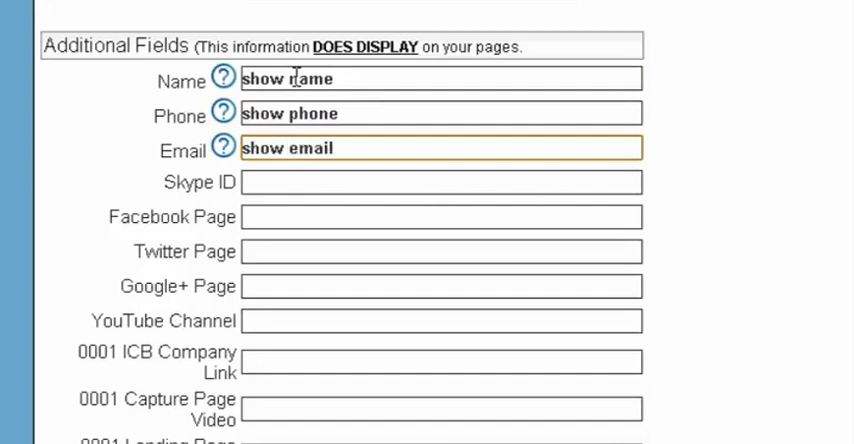
pyautogui.click(440, 182)
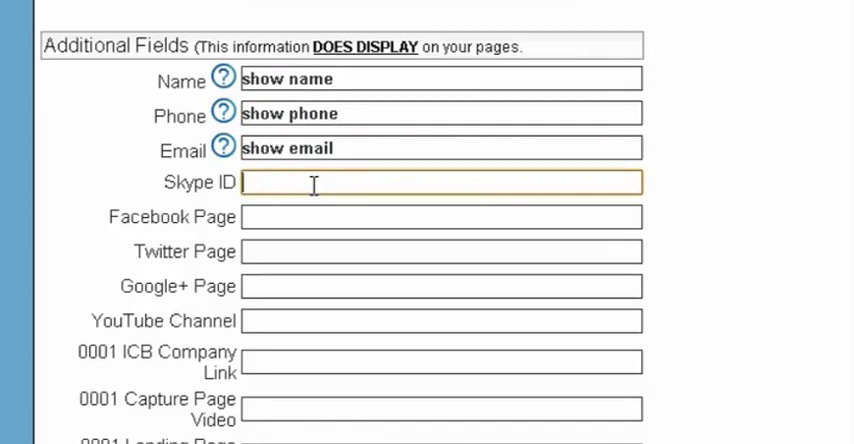
pyautogui.click(440, 320)
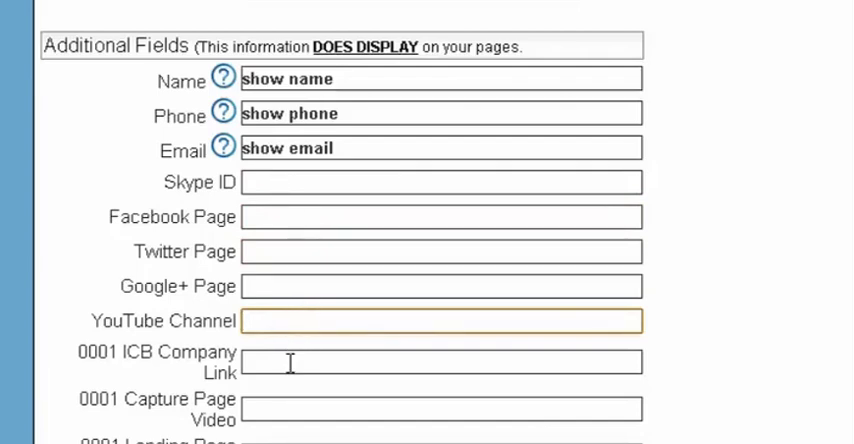
# Step: Save the personal info changes with Double Opt-In left Off, returning to the Members Area
pyautogui.scroll(-3)
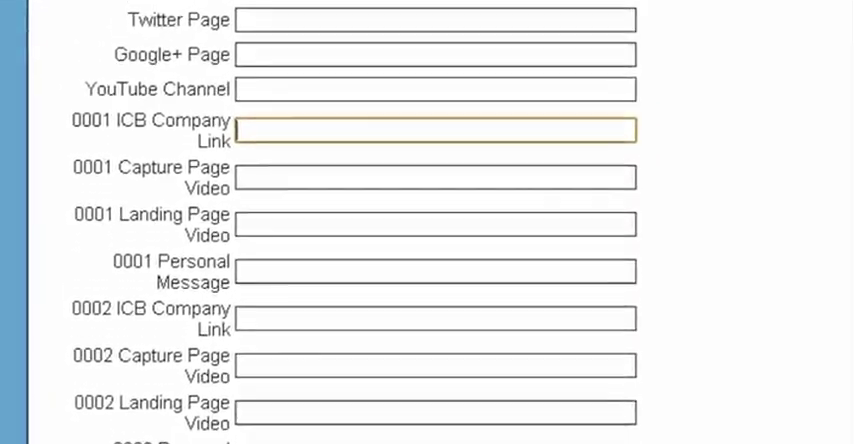
pyautogui.scroll(-3)
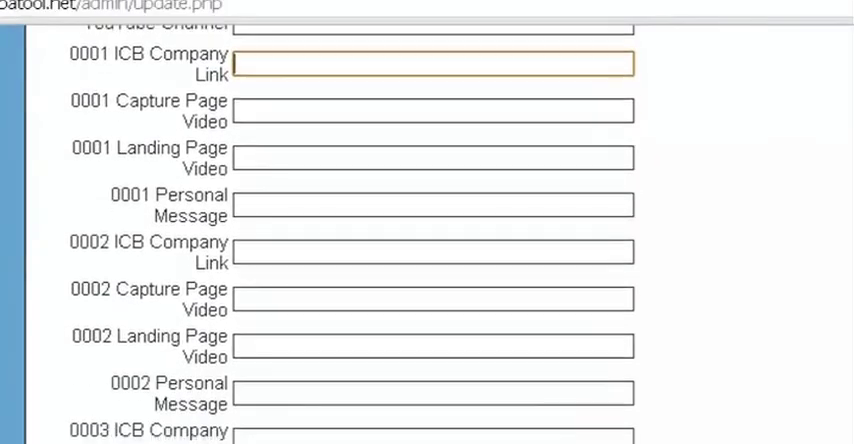
pyautogui.scroll(-3)
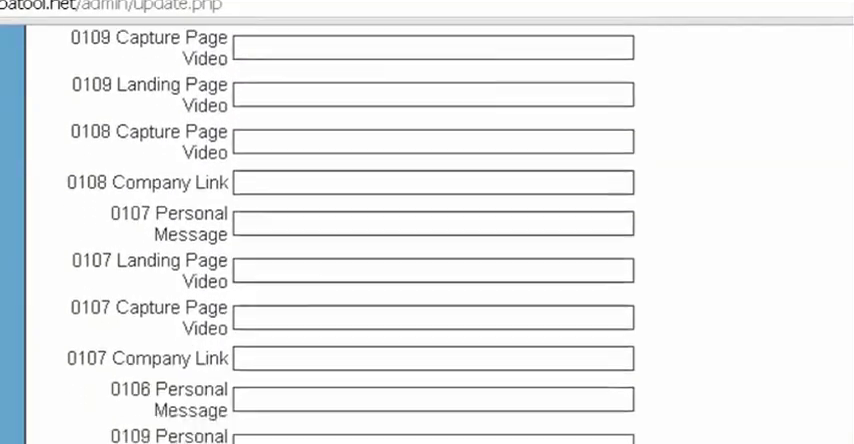
pyautogui.scroll(-3)
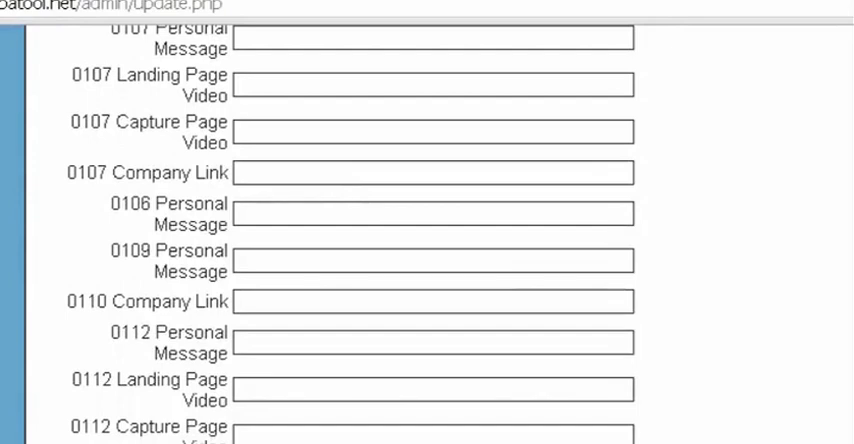
pyautogui.scroll(-3)
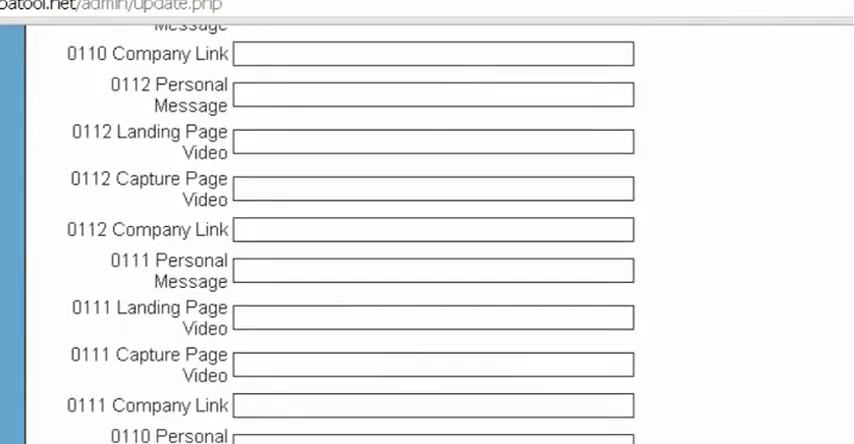
pyautogui.scroll(-3)
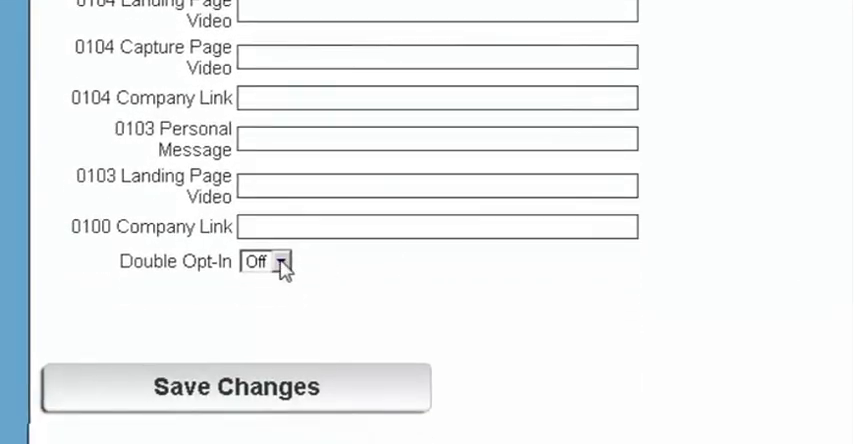
pyautogui.moveTo(264, 388)
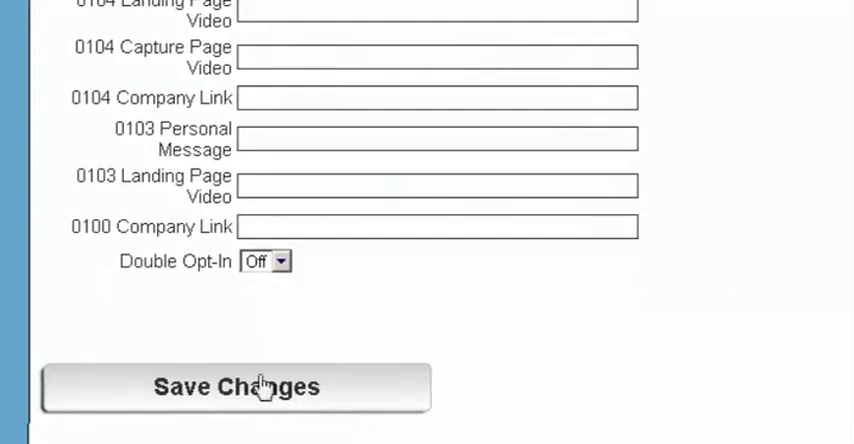
pyautogui.moveTo(260, 396)
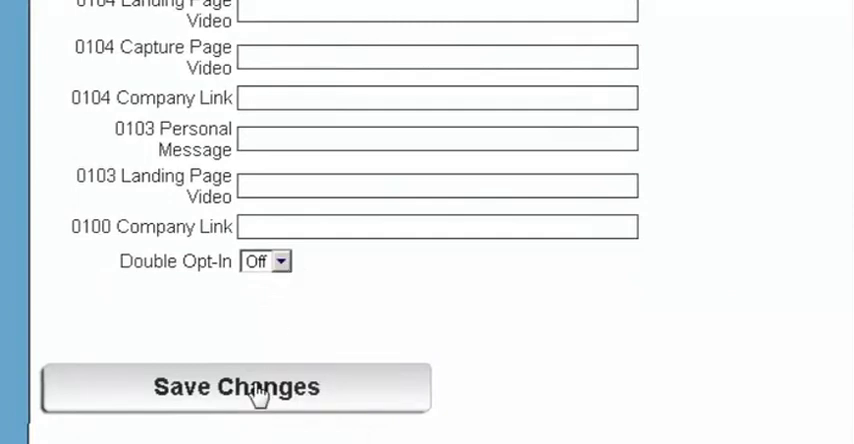
pyautogui.click(236, 388)
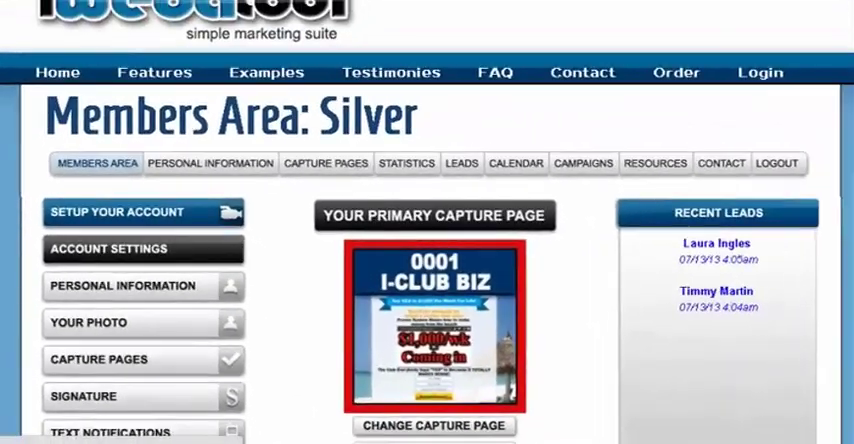
pyautogui.scroll(-3)
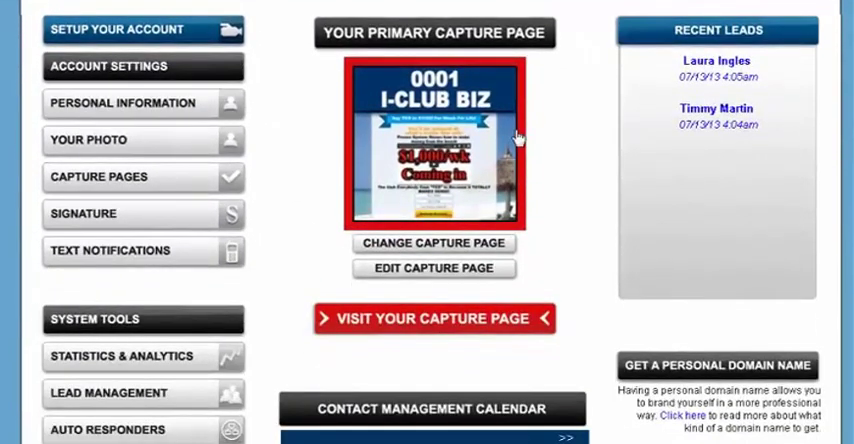
# Step: Choose a jpg of a child from the computer on the Your Photo page
pyautogui.click(88, 140)
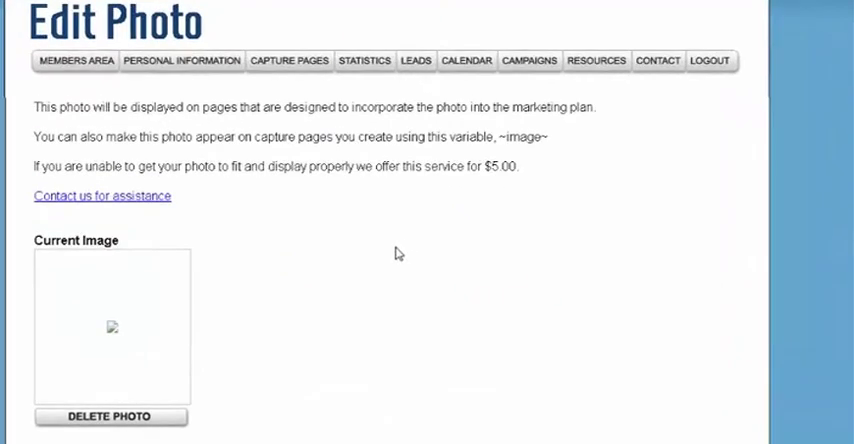
pyautogui.moveTo(244, 248)
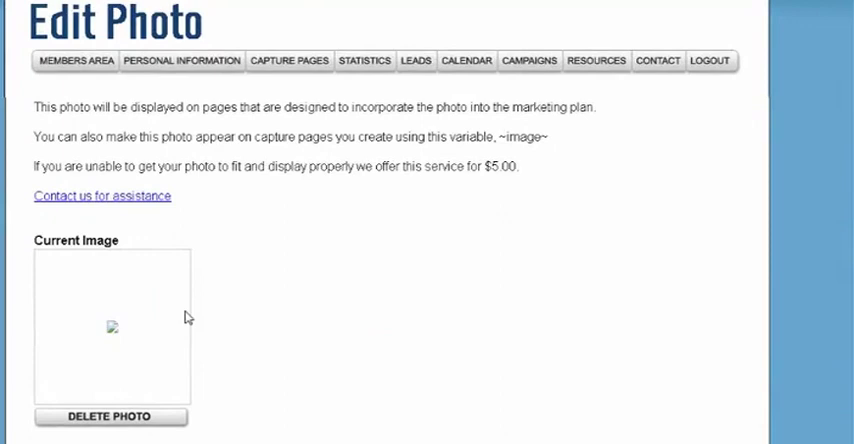
pyautogui.moveTo(182, 330)
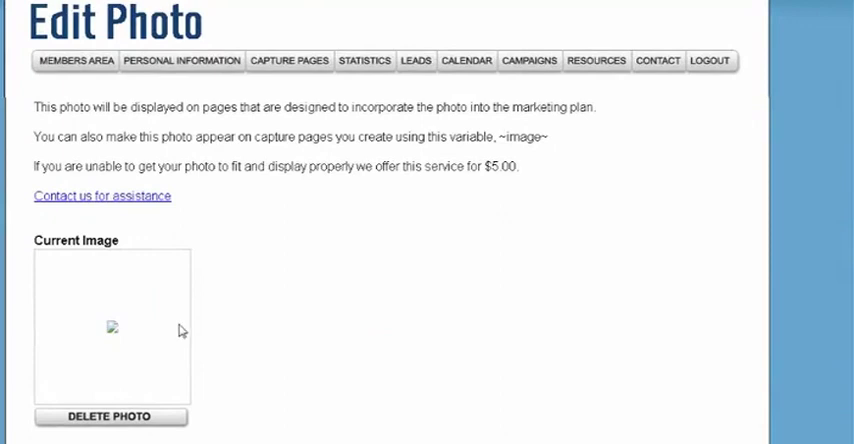
pyautogui.moveTo(280, 356)
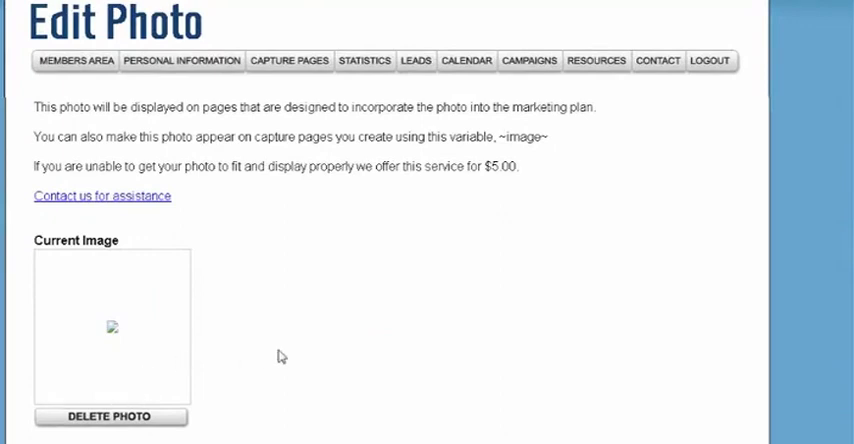
pyautogui.scroll(-3)
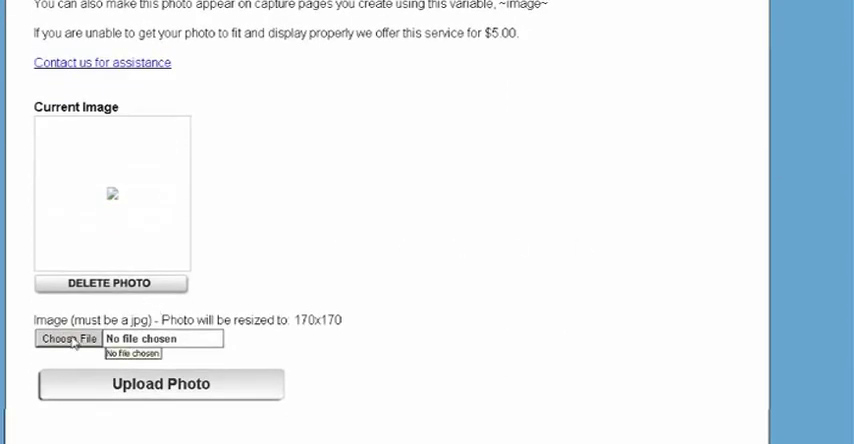
pyautogui.click(68, 338)
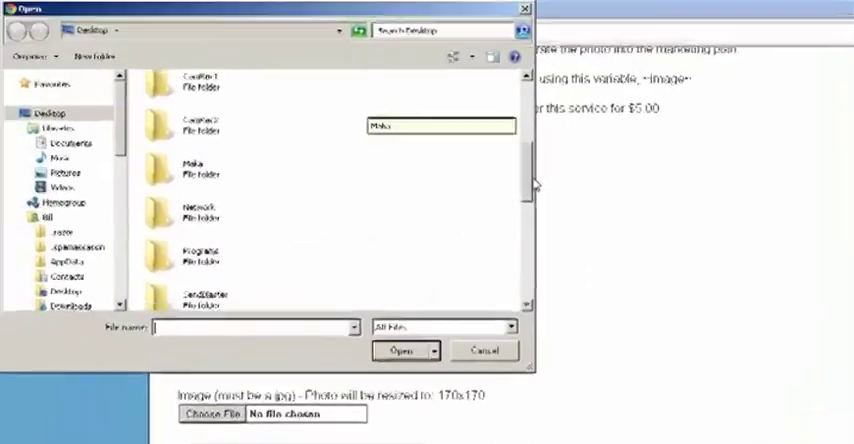
pyautogui.scroll(-3)
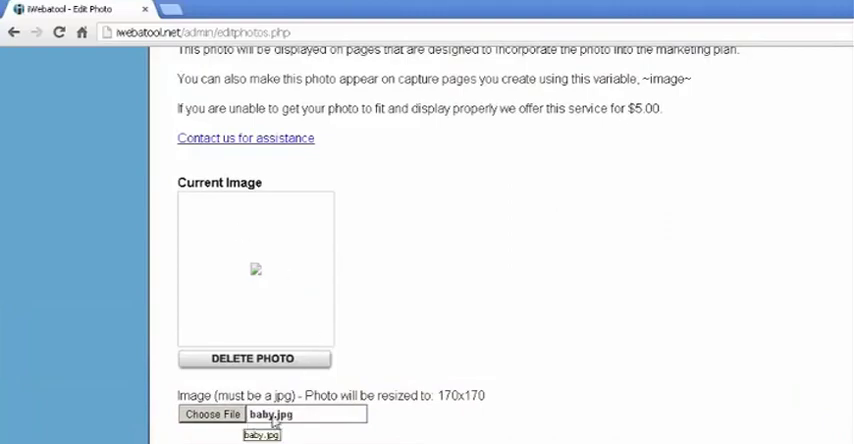
# Step: Upload the chosen jpg so it shows as the current profile photo
pyautogui.scroll(-3)
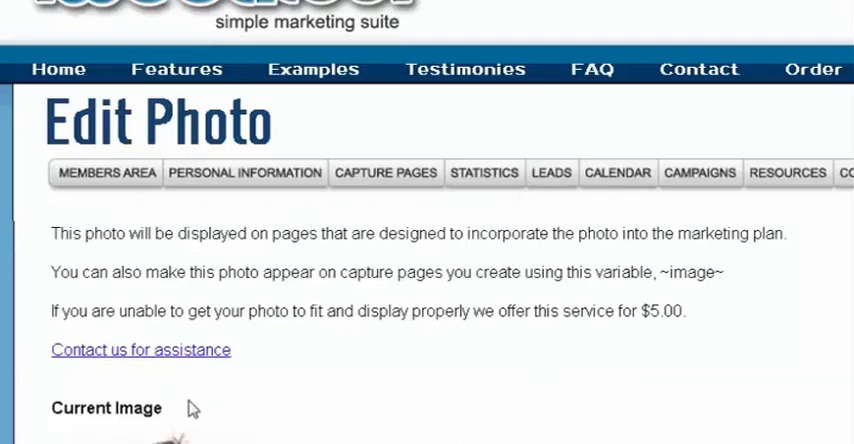
pyautogui.scroll(-3)
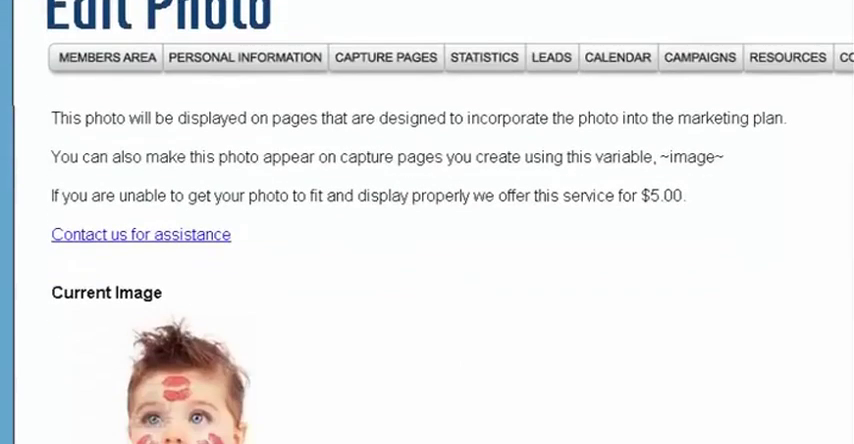
pyautogui.scroll(-3)
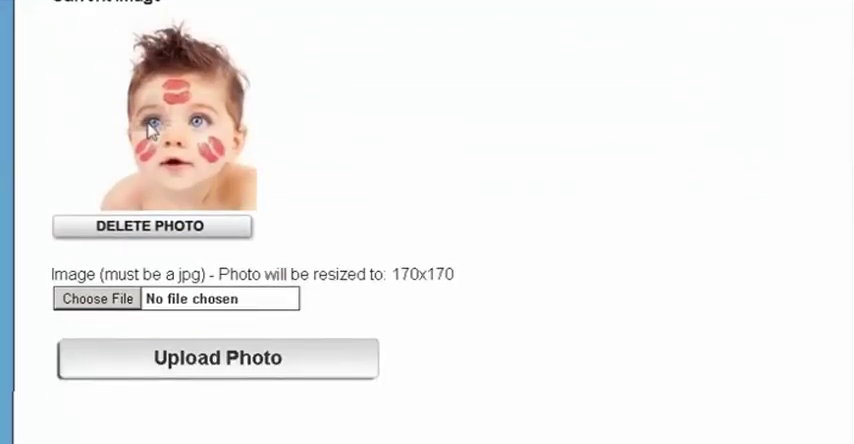
pyautogui.moveTo(614, 226)
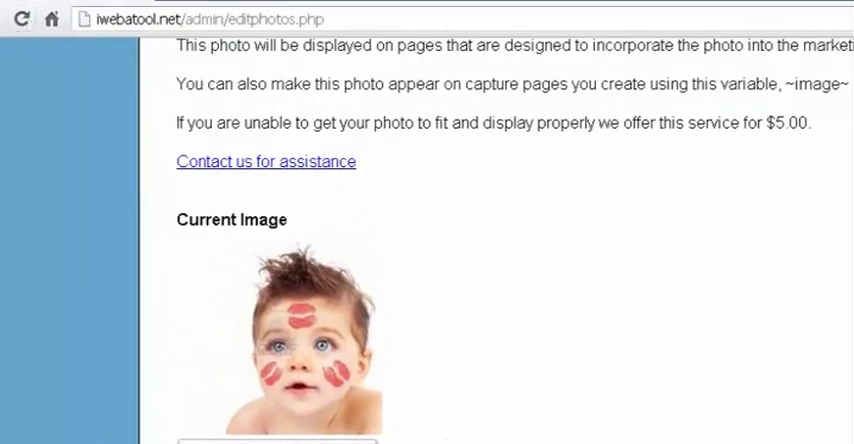
pyautogui.scroll(-3)
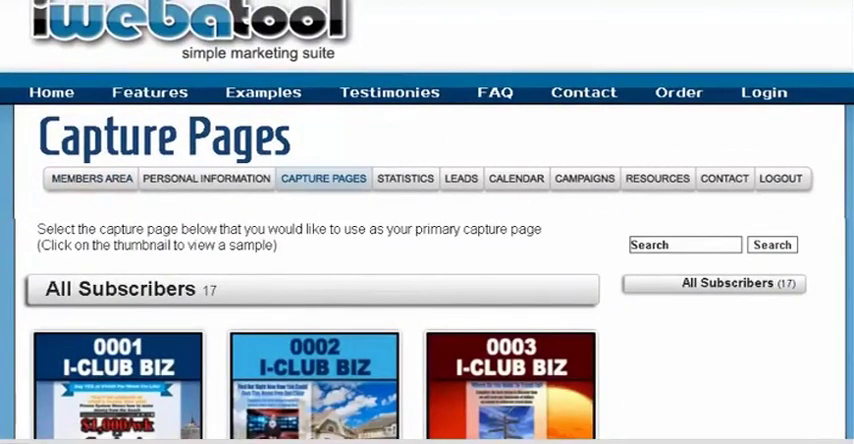
# Step: Scroll through the six capture page templates and bring up link options for 0002 I-Club Biz
pyautogui.scroll(-3)
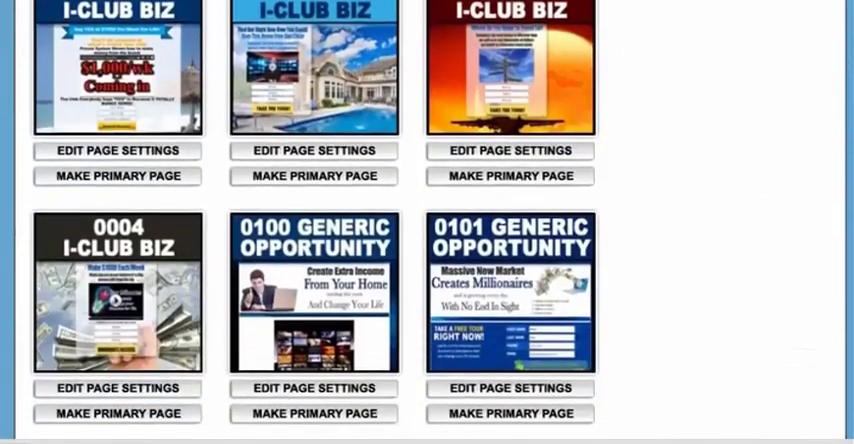
pyautogui.scroll(-3)
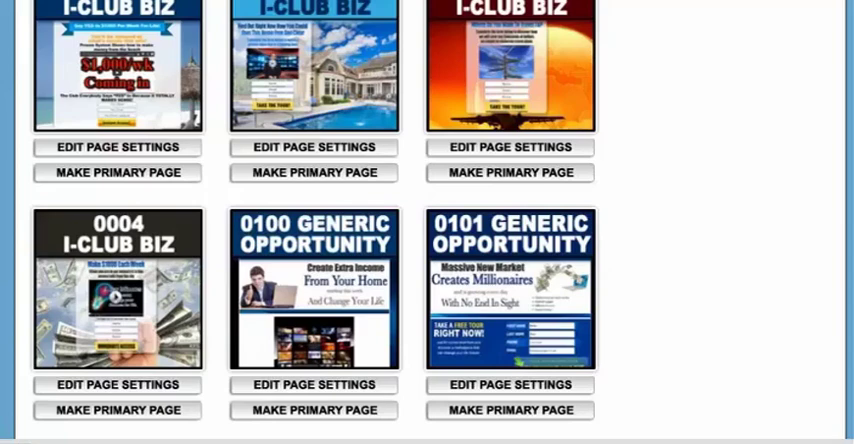
pyautogui.moveTo(176, 228)
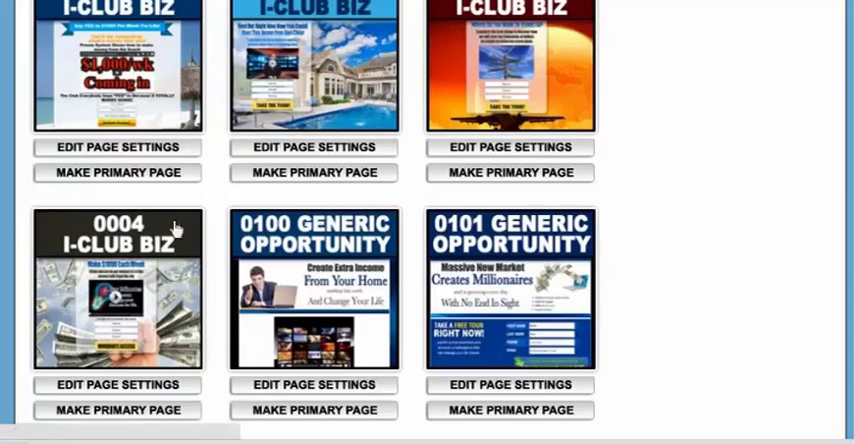
pyautogui.scroll(-3)
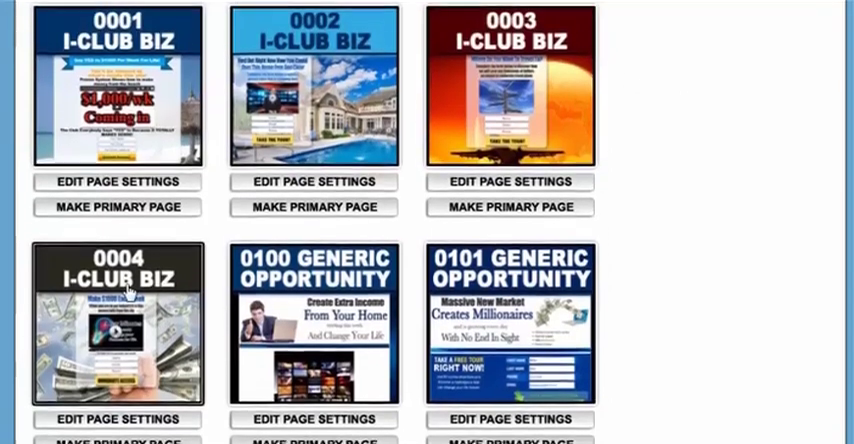
pyautogui.rightClick(316, 100)
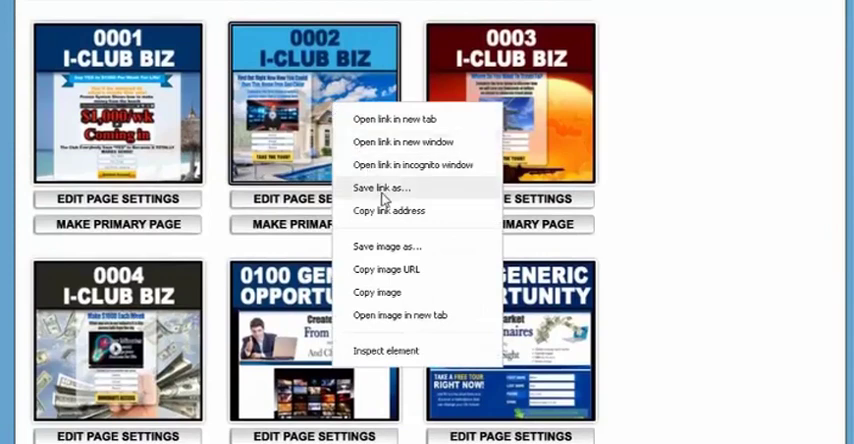
pyautogui.moveTo(416, 118)
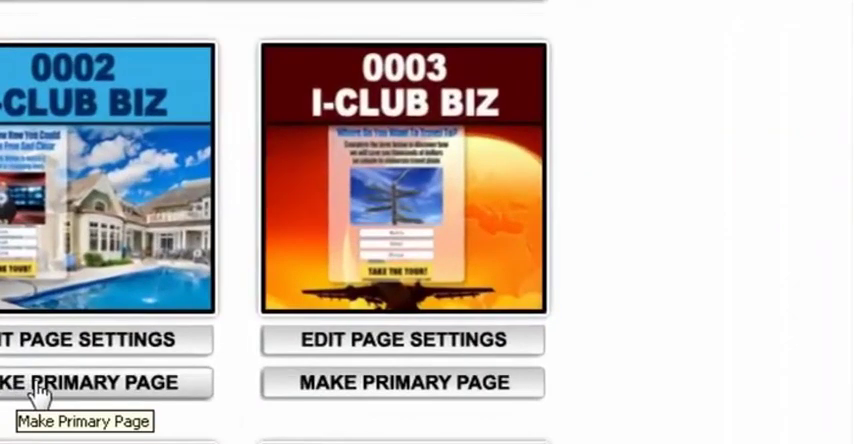
pyautogui.moveTo(344, 390)
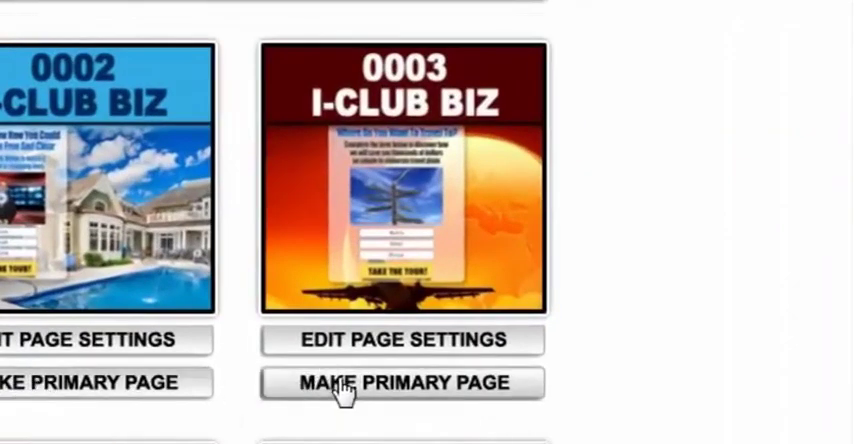
pyautogui.moveTo(402, 382)
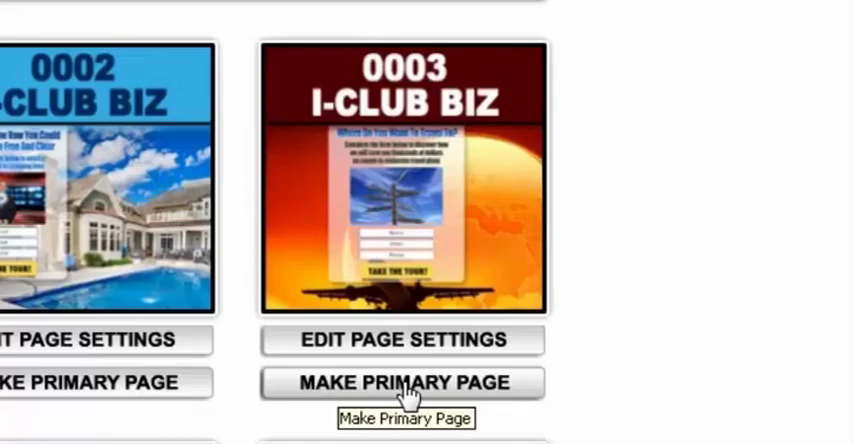
# Step: Make 0003 I-CLUB BIZ the primary capture page and preview it from the Members Area
pyautogui.click(400, 384)
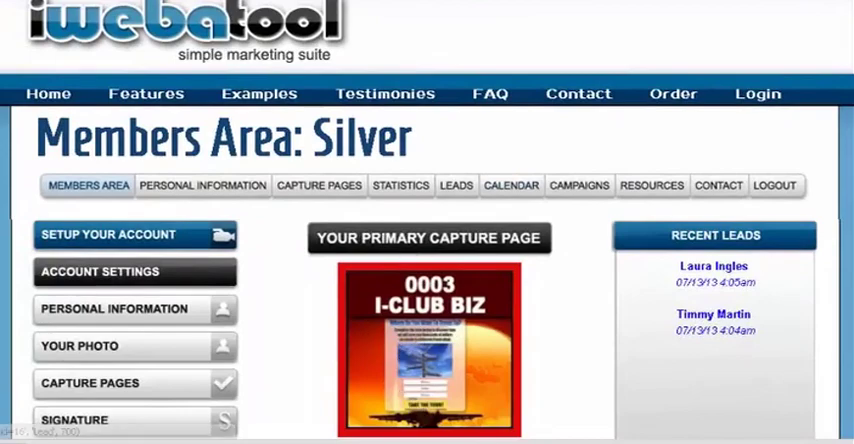
pyautogui.scroll(-3)
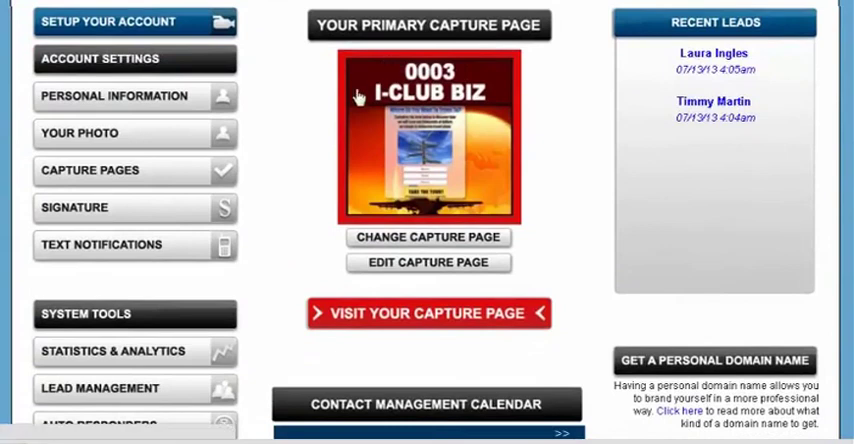
pyautogui.moveTo(384, 174)
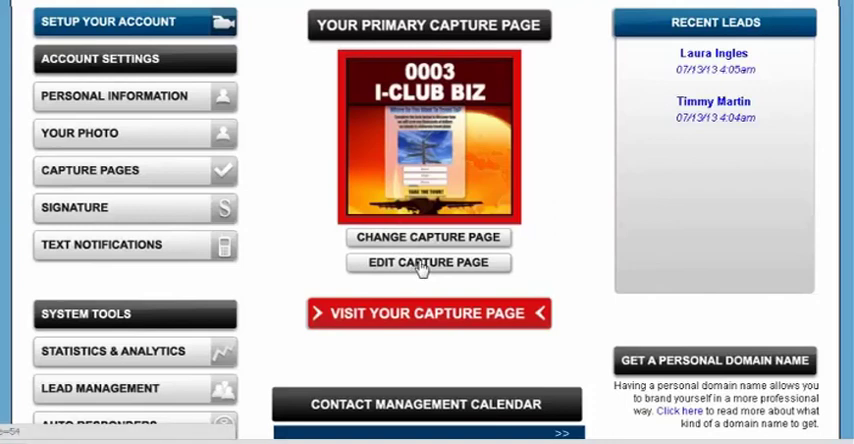
pyautogui.moveTo(404, 316)
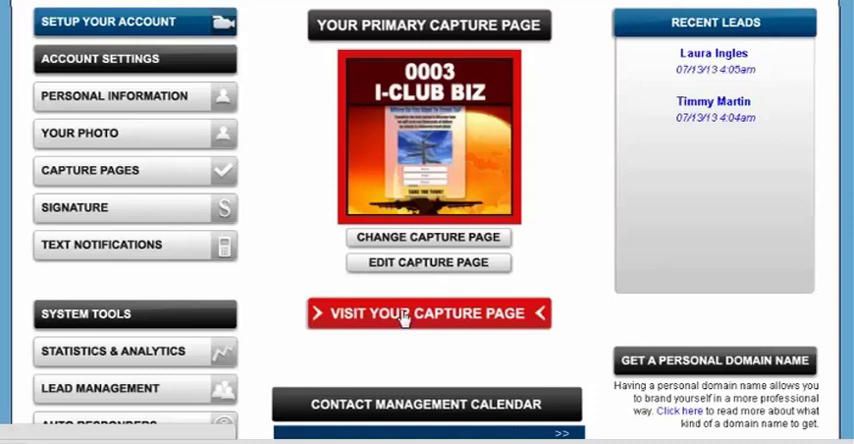
pyautogui.click(428, 312)
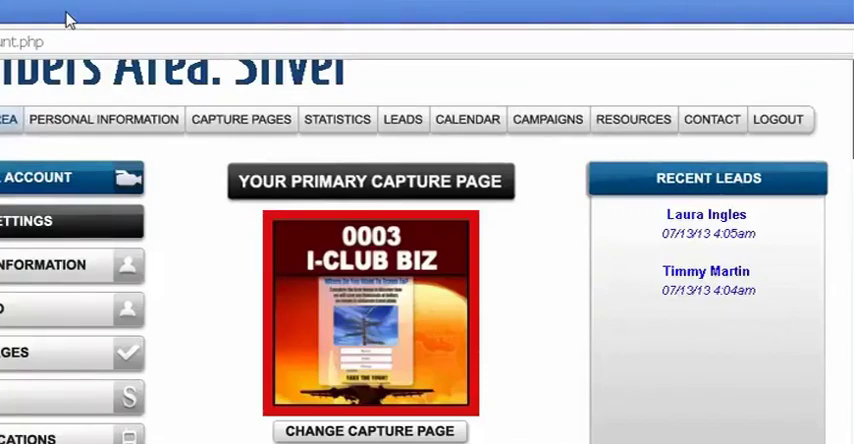
# Step: Write Name, Phone and Email into the autoresponse signature editor
pyautogui.scroll(-3)
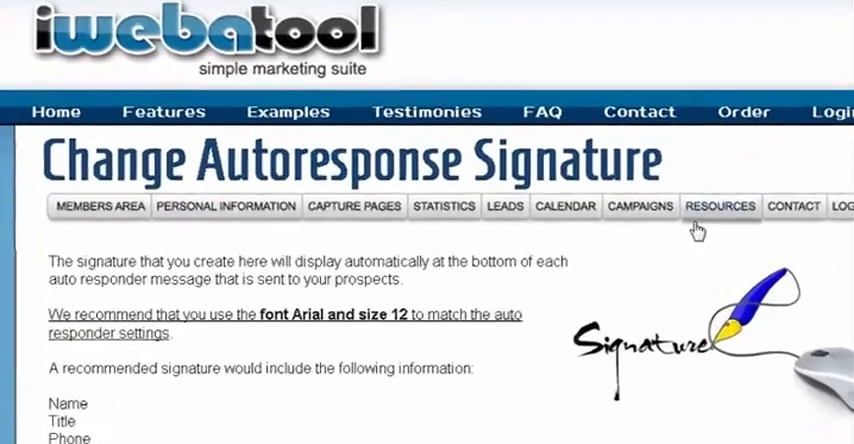
pyautogui.scroll(-3)
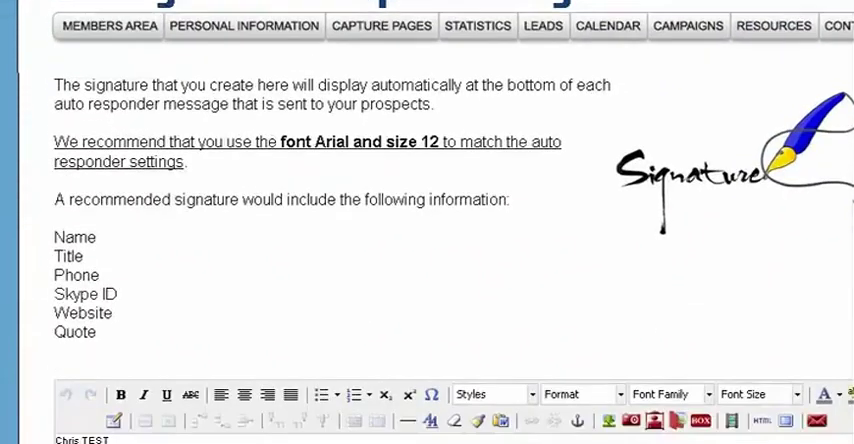
pyautogui.scroll(-3)
pyautogui.write('Name')
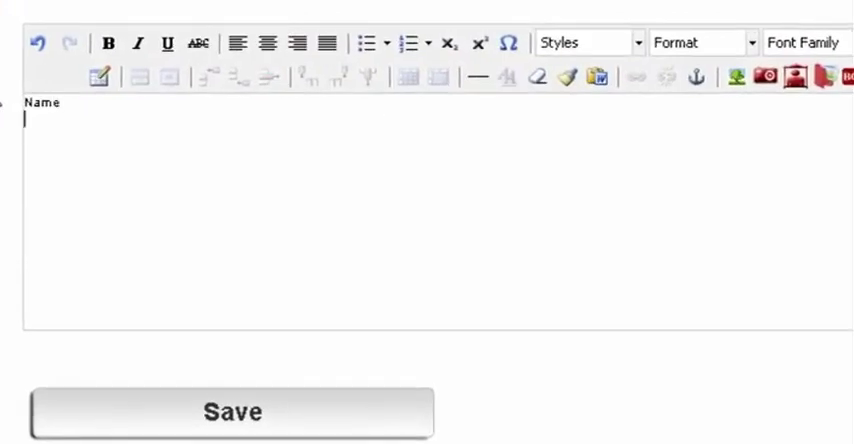
pyautogui.write('Phone')
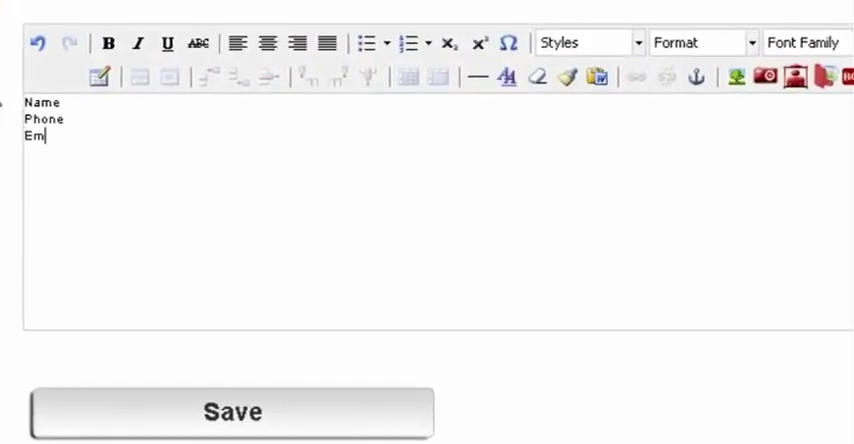
pyautogui.write('ail')
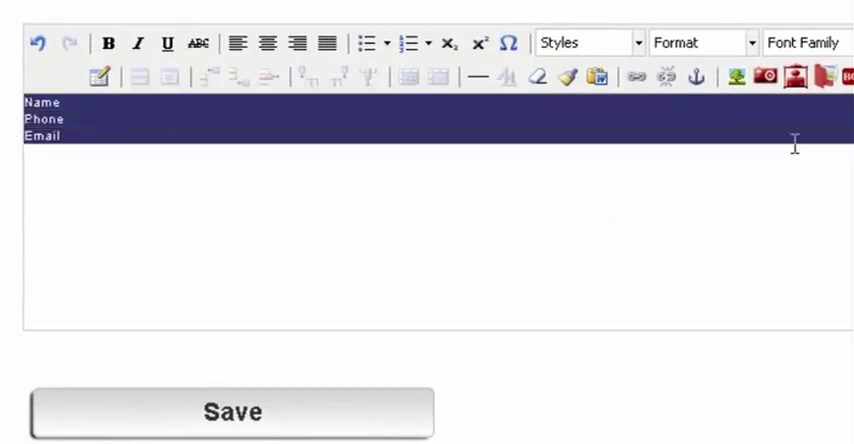
# Step: Set the signature text to Arial and save the signature
pyautogui.click(804, 40)
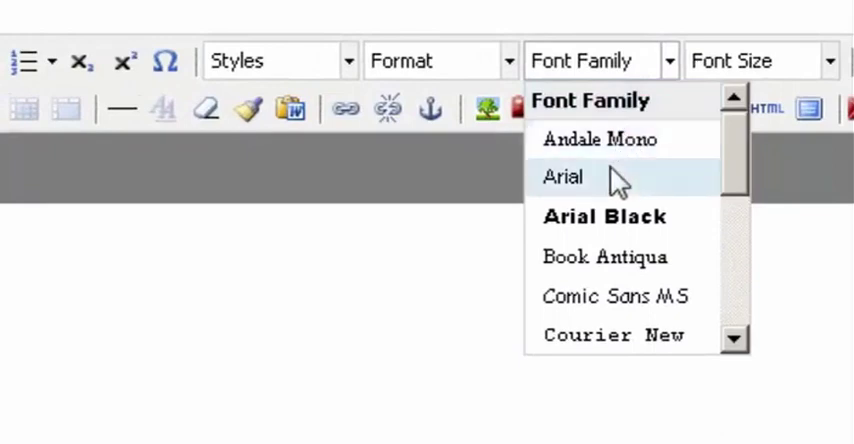
pyautogui.click(564, 176)
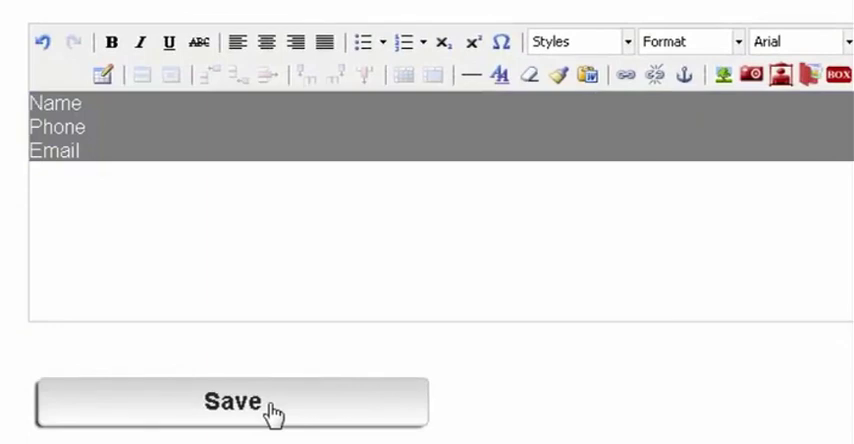
pyautogui.click(232, 400)
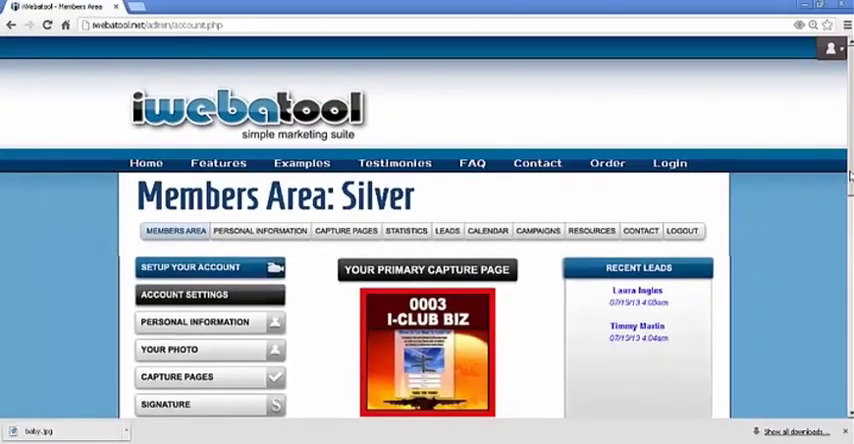
# Step: On the Text Notifications page, set Contact Notifications Turned On to Yes
pyautogui.scroll(-3)
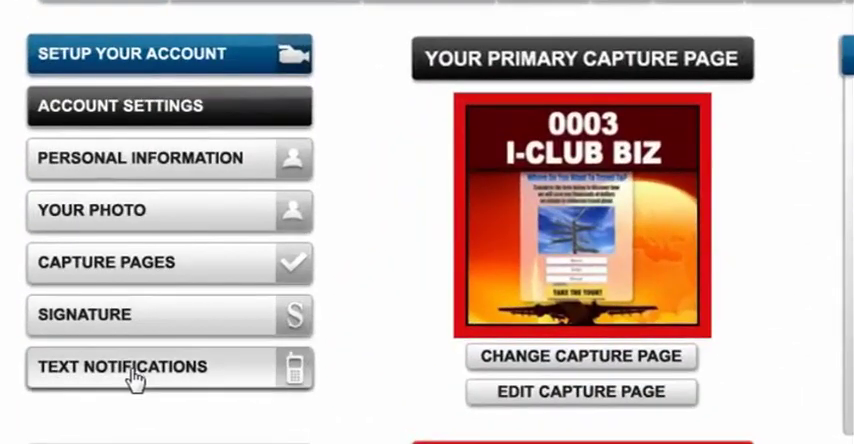
pyautogui.click(120, 368)
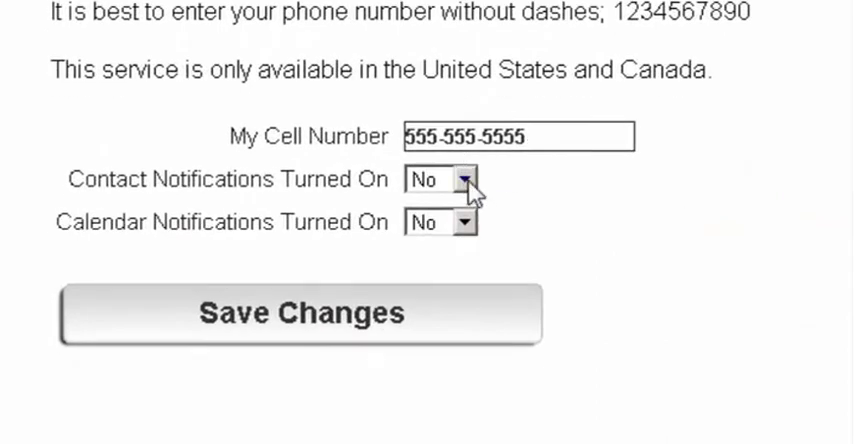
pyautogui.click(438, 180)
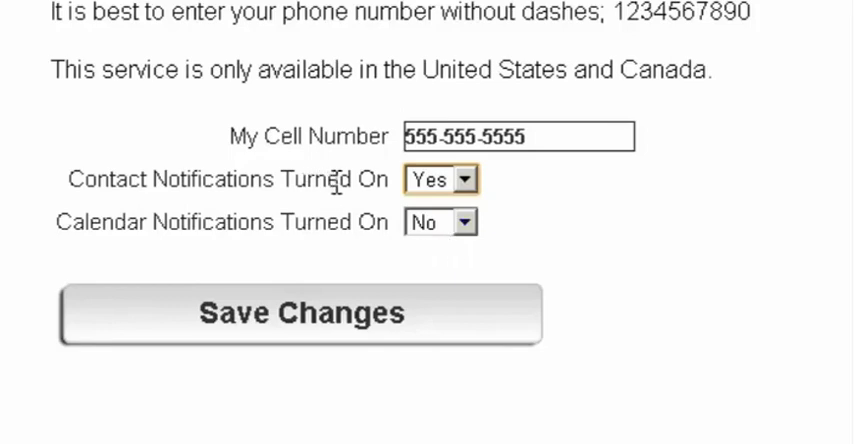
pyautogui.moveTo(380, 250)
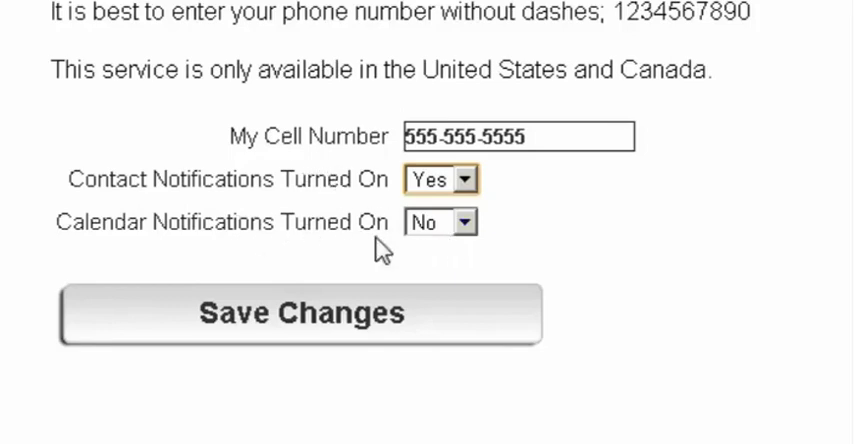
pyautogui.click(440, 222)
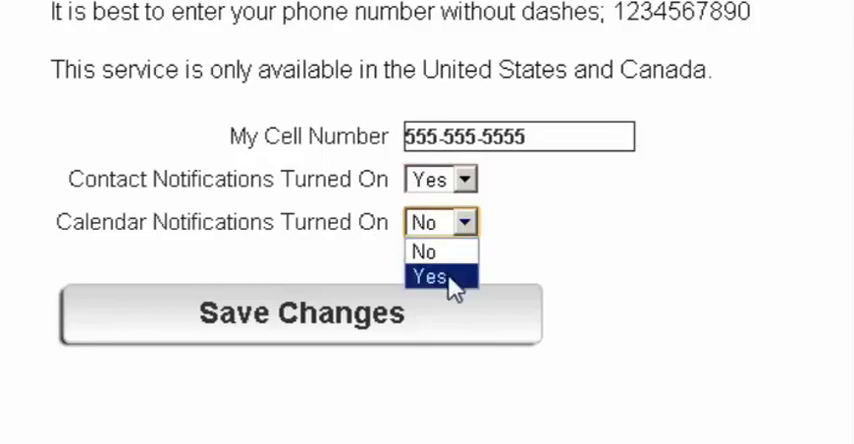
pyautogui.click(428, 276)
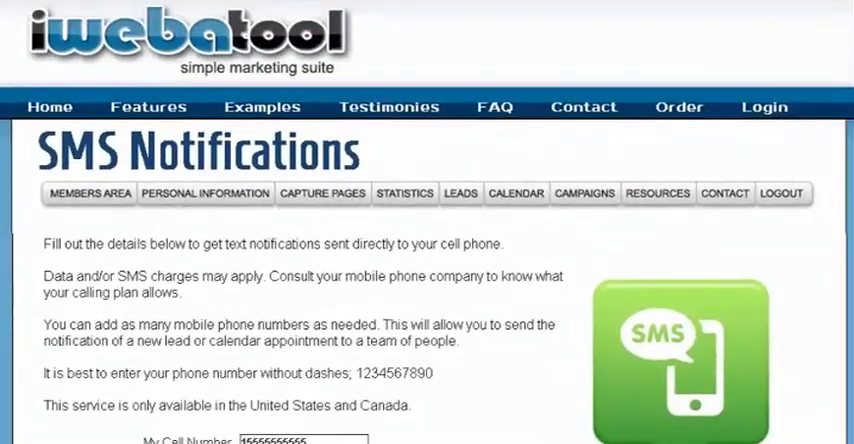
pyautogui.scroll(-3)
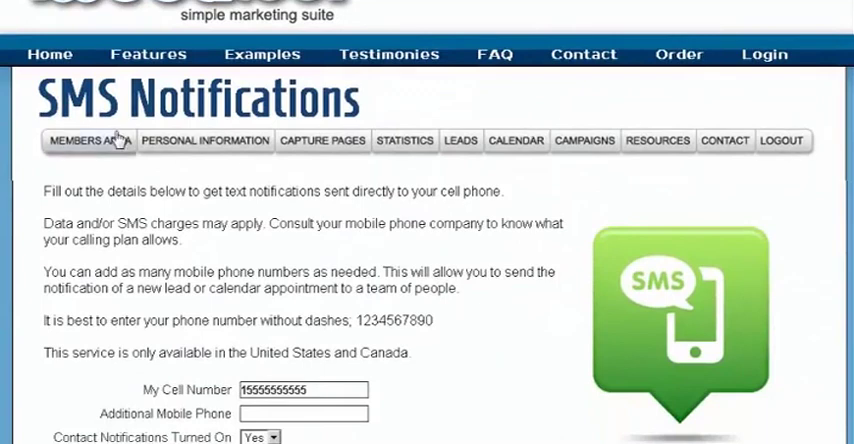